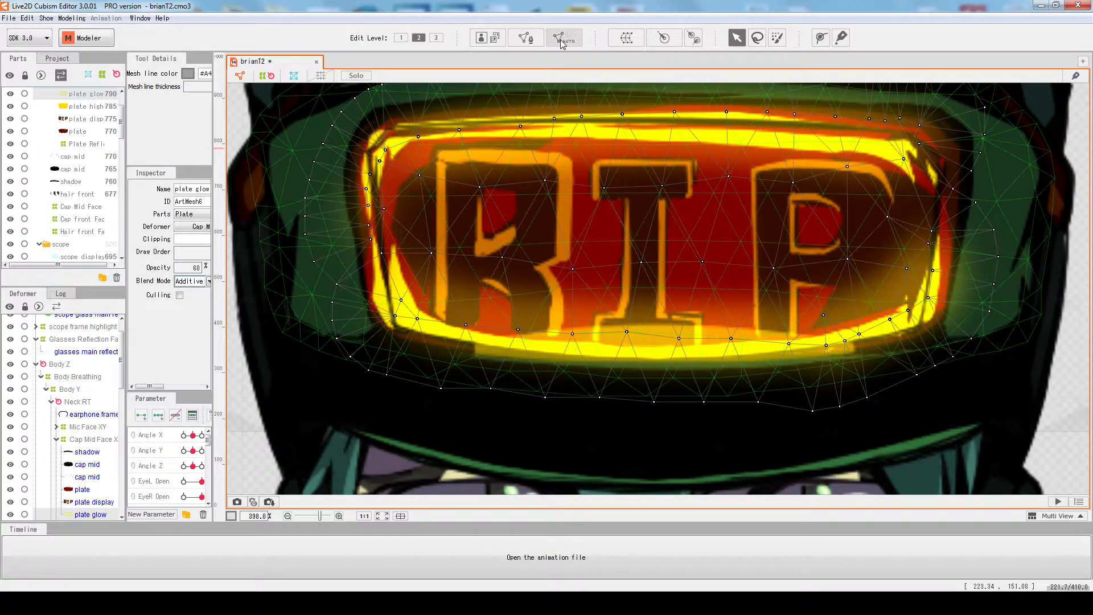
Step: Enter Mesh Edit mode on the plate display art mesh and view its sparse RIP mesh
{"action": "left_click", "coordinate": [563, 38]}
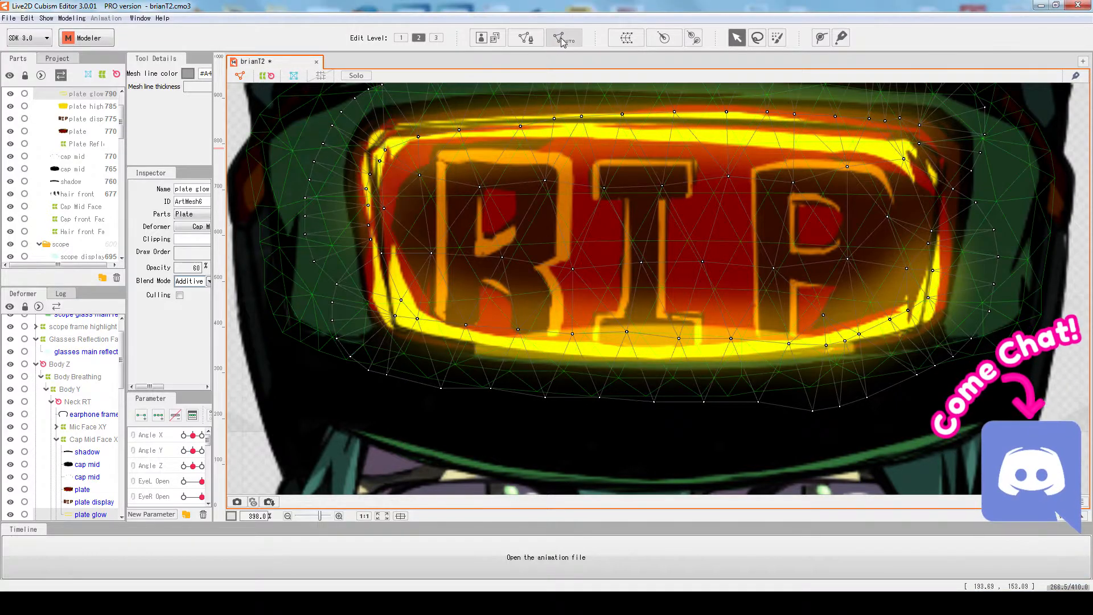
{"action": "left_click", "coordinate": [563, 37]}
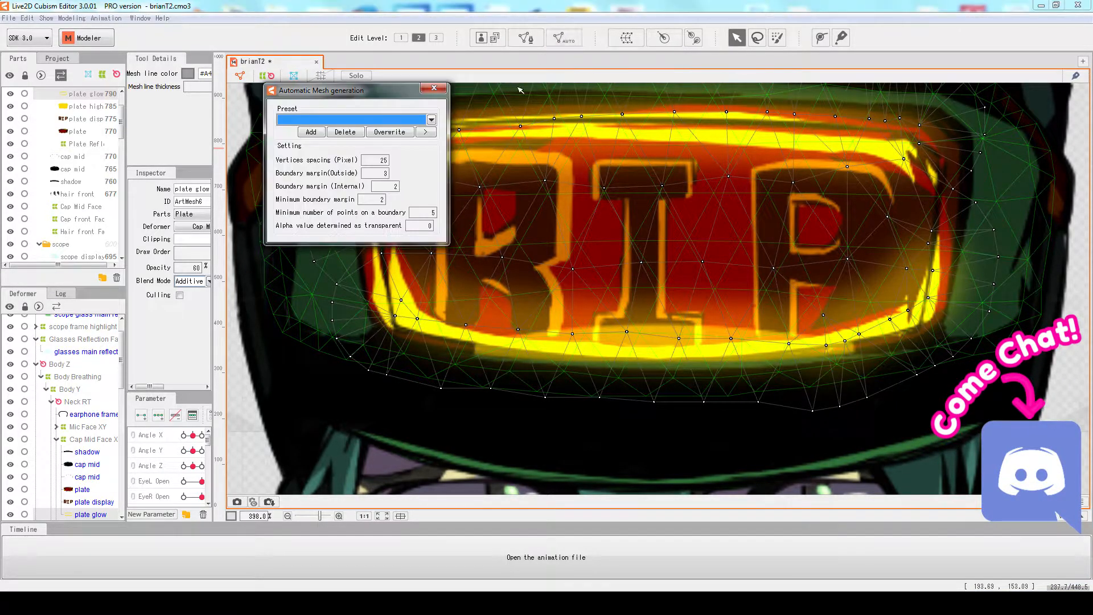
{"action": "left_click", "coordinate": [433, 88]}
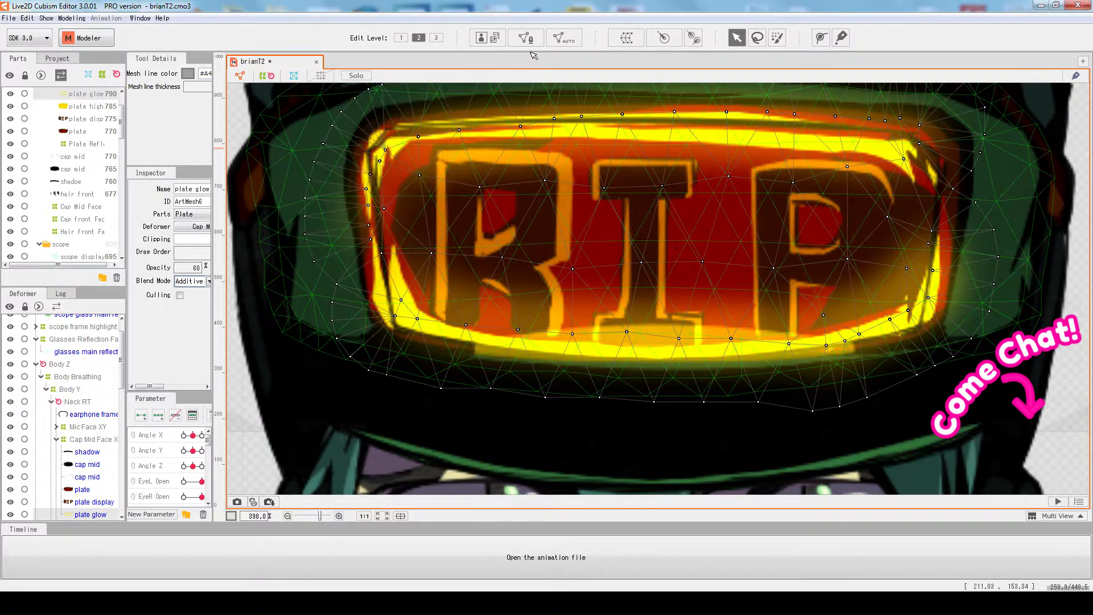
{"action": "left_click", "coordinate": [525, 38]}
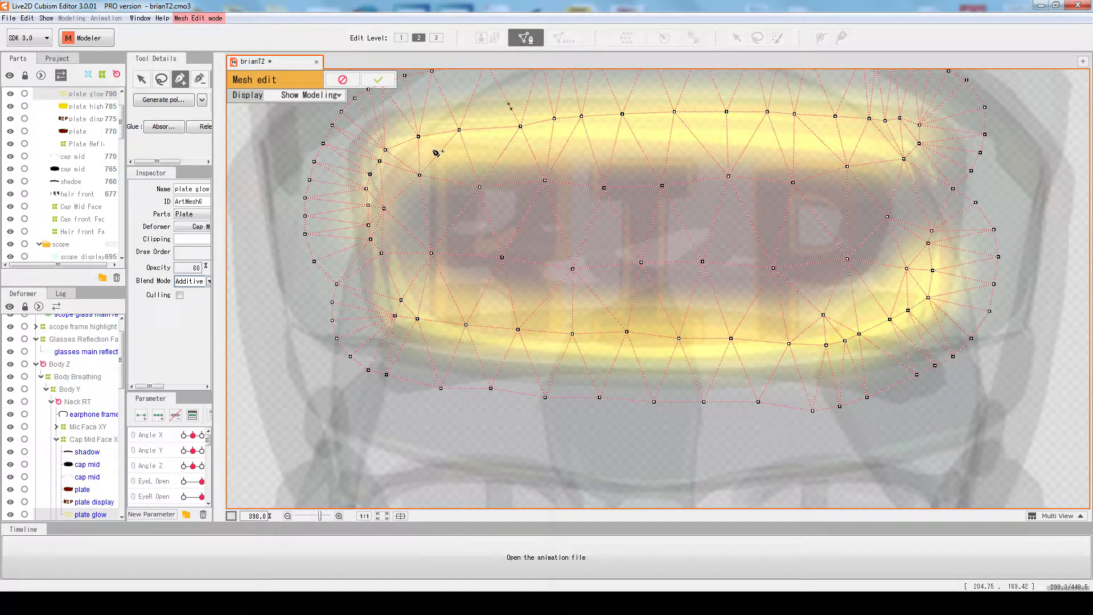
{"action": "left_click", "coordinate": [92, 118]}
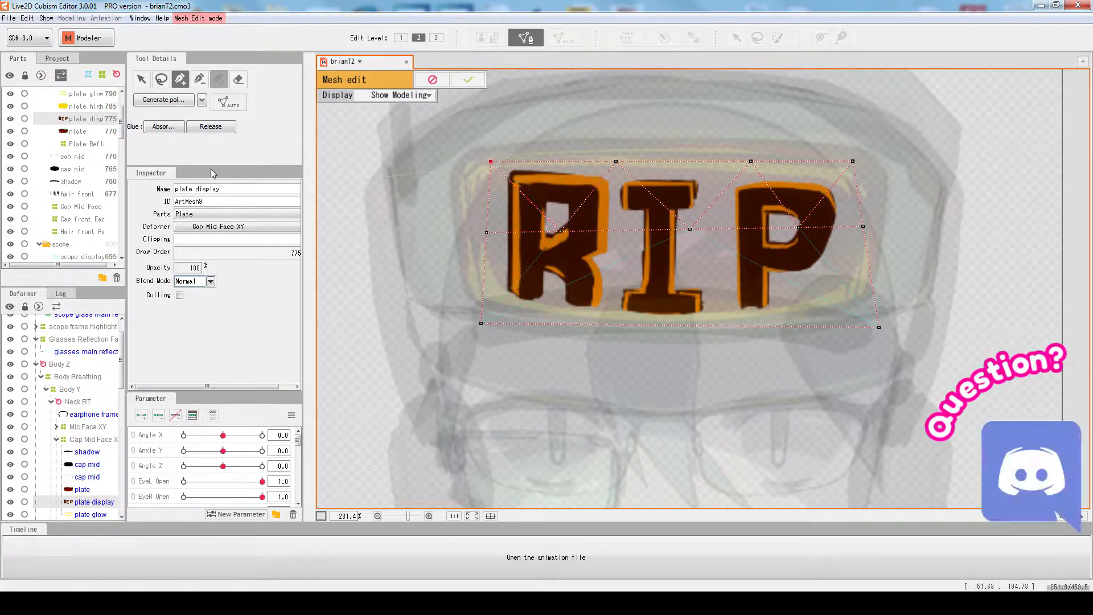
Step: Auto-generate a triangulated mesh for the plate display from the AUTO mesh settings
{"action": "left_click", "coordinate": [238, 79]}
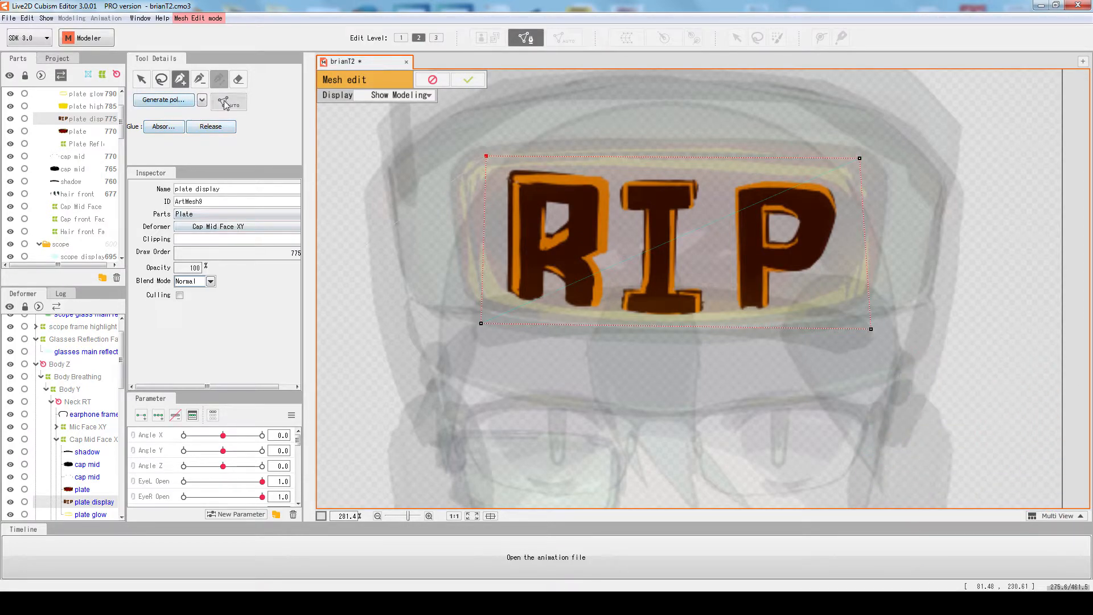
{"action": "left_click", "coordinate": [226, 101]}
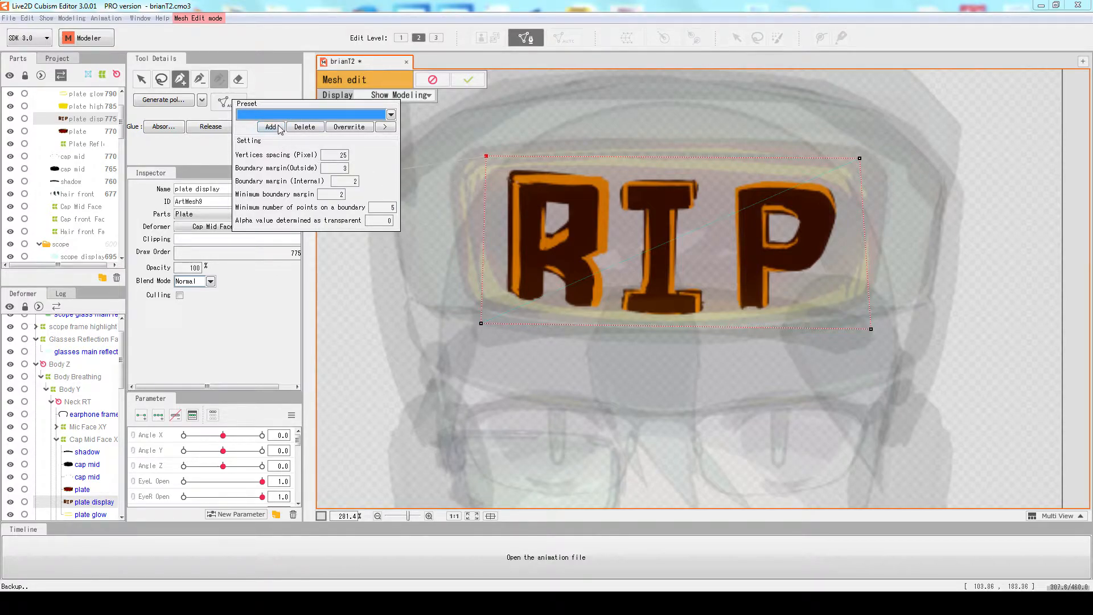
{"action": "left_click", "coordinate": [313, 114]}
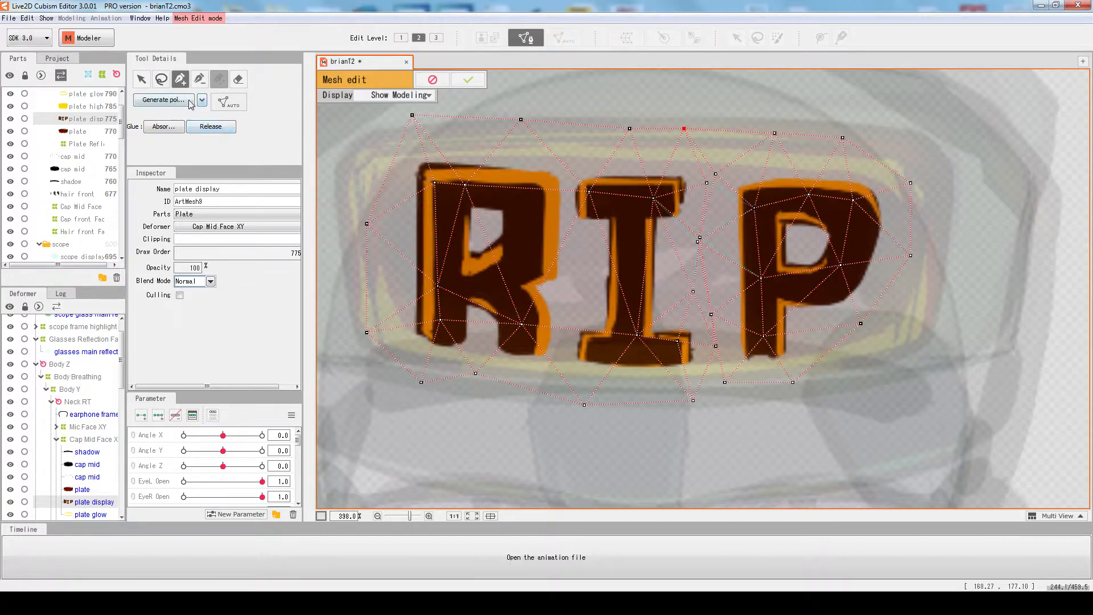
Step: Regenerate the mesh with the Deformation (Little) preset, then with the dense Sample 1 preset
{"action": "left_click", "coordinate": [202, 100]}
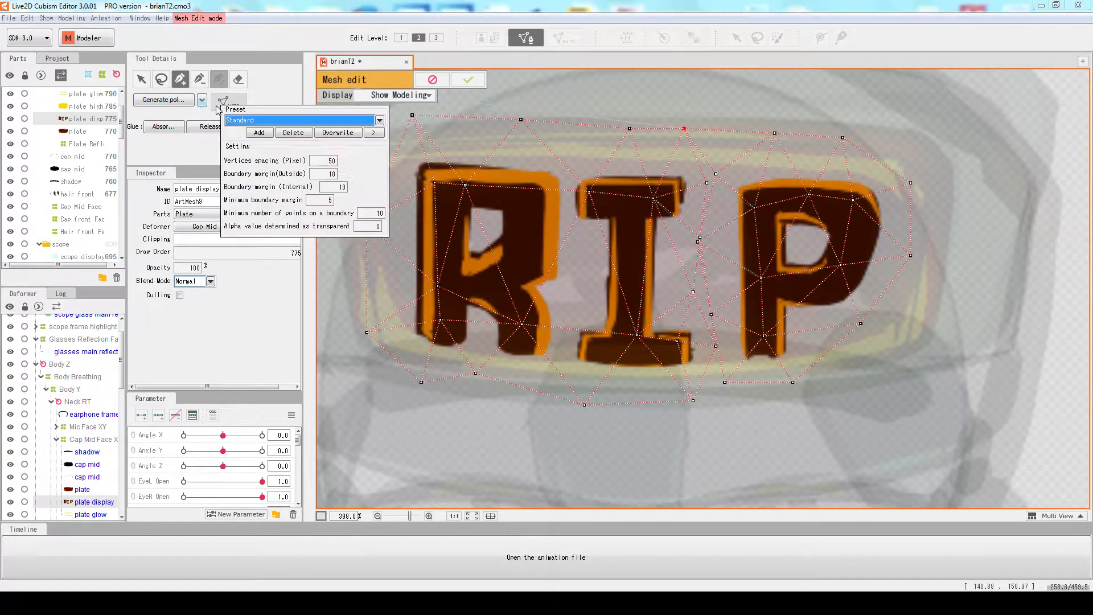
{"action": "left_click", "coordinate": [300, 120]}
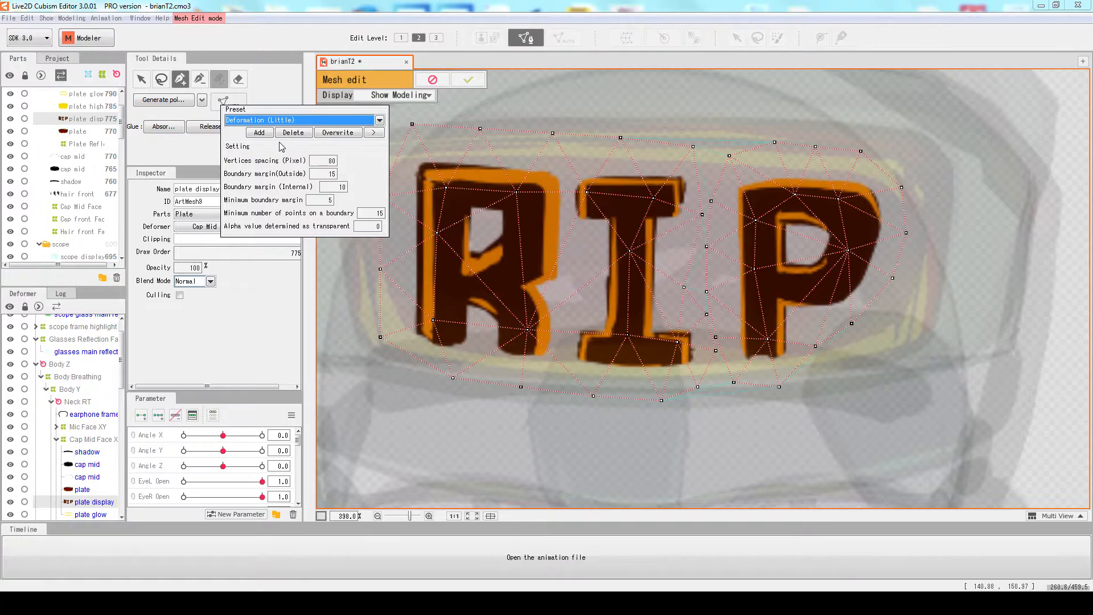
{"action": "left_click", "coordinate": [376, 120]}
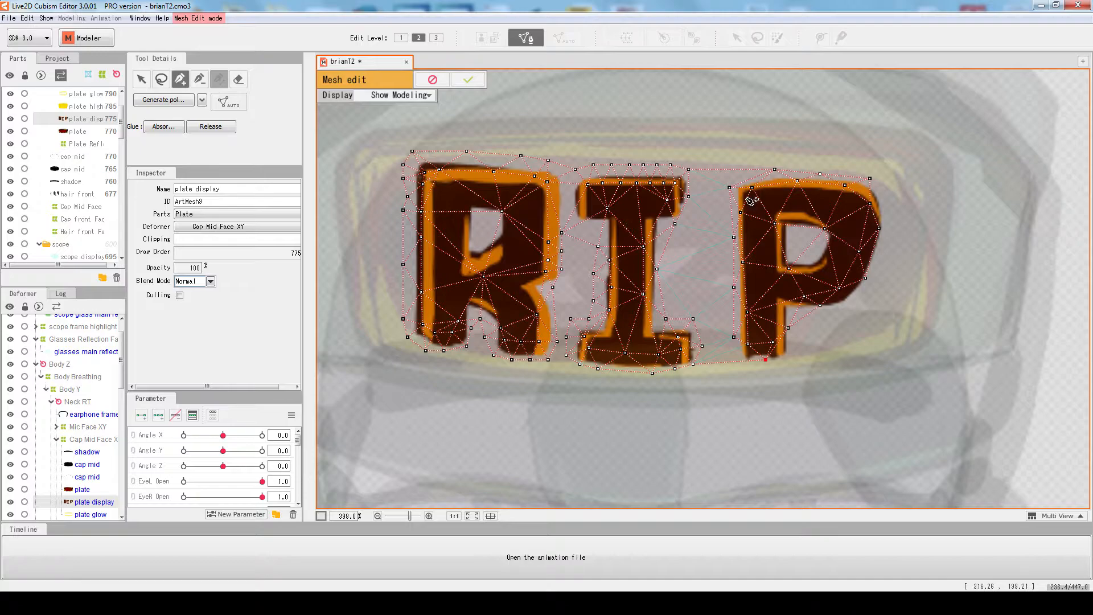
{"action": "left_click", "coordinate": [202, 100]}
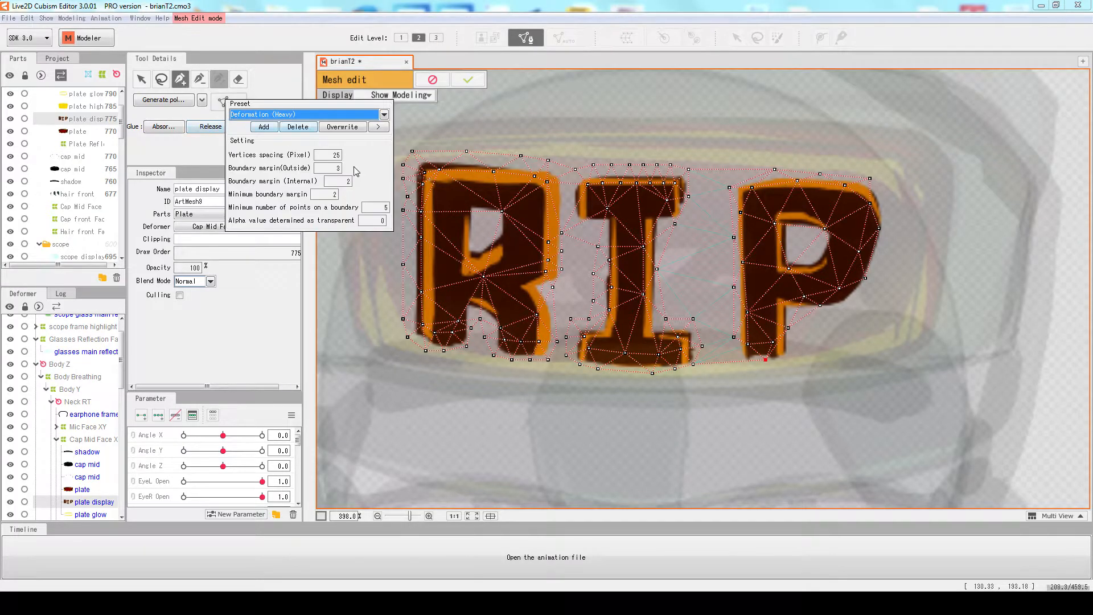
{"action": "left_click", "coordinate": [383, 114]}
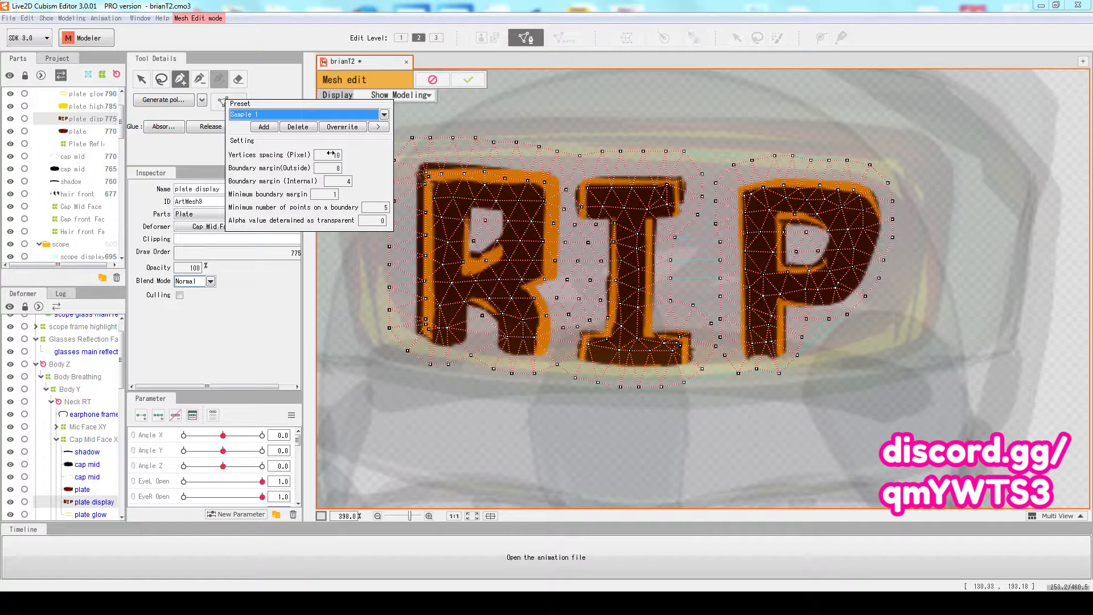
Step: Try the Deformation (Heavy) preset and other presets, regenerating a dense mesh over RIP
{"action": "left_click", "coordinate": [307, 114]}
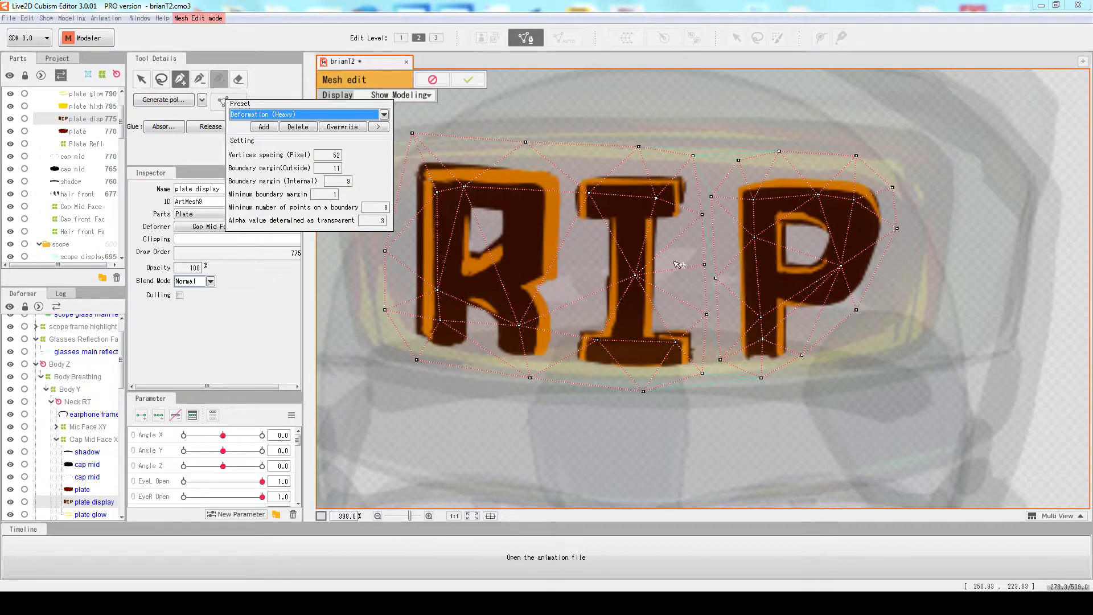
{"action": "mouse_move", "coordinate": [584, 305]}
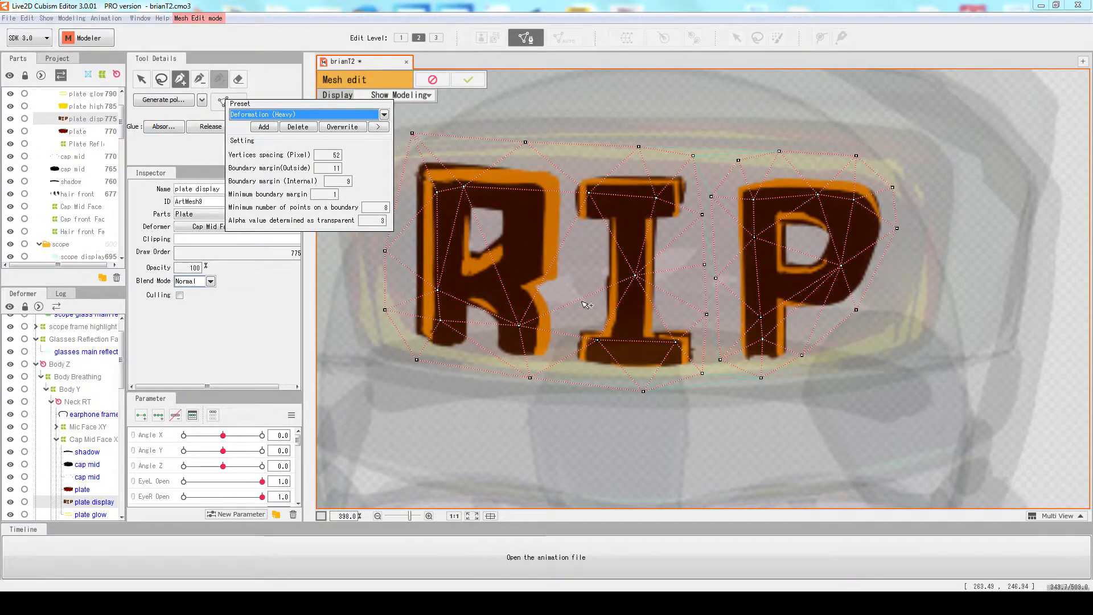
{"action": "mouse_move", "coordinate": [676, 242]}
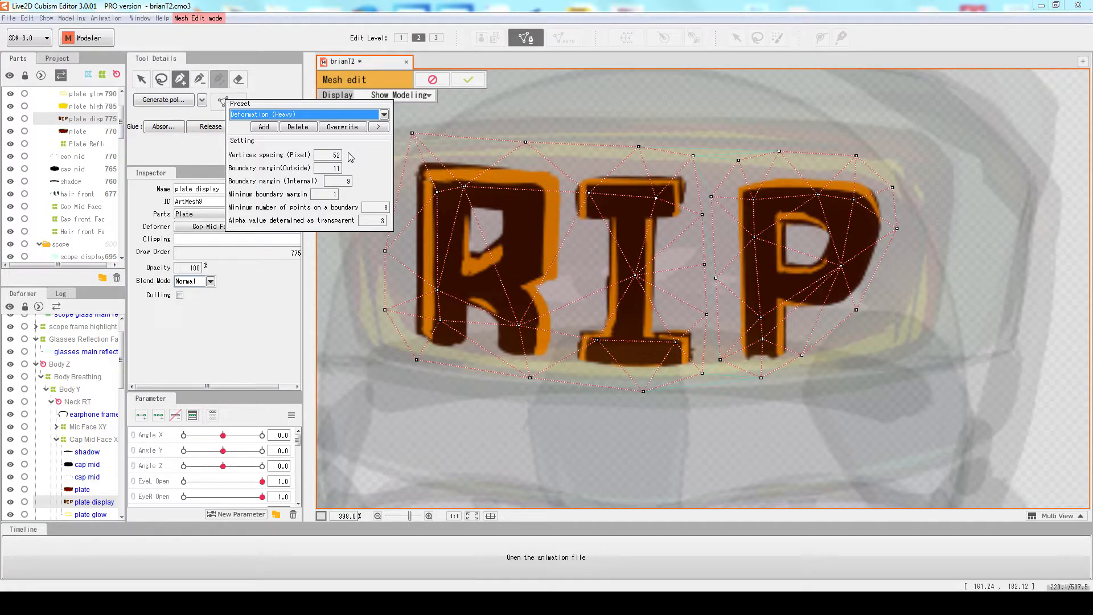
{"action": "left_click", "coordinate": [383, 114]}
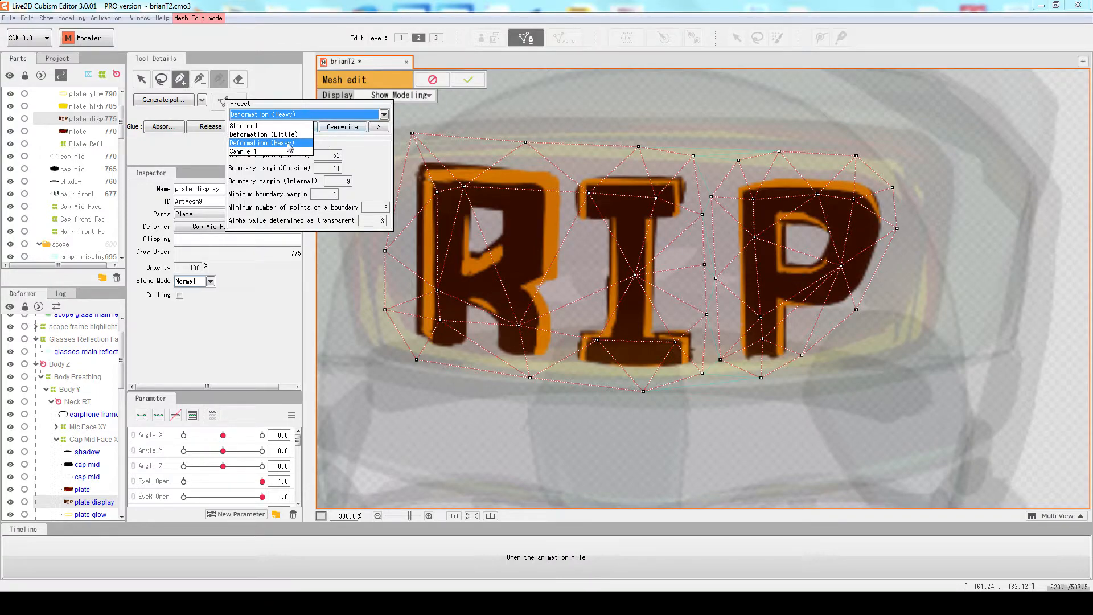
{"action": "left_click", "coordinate": [264, 143]}
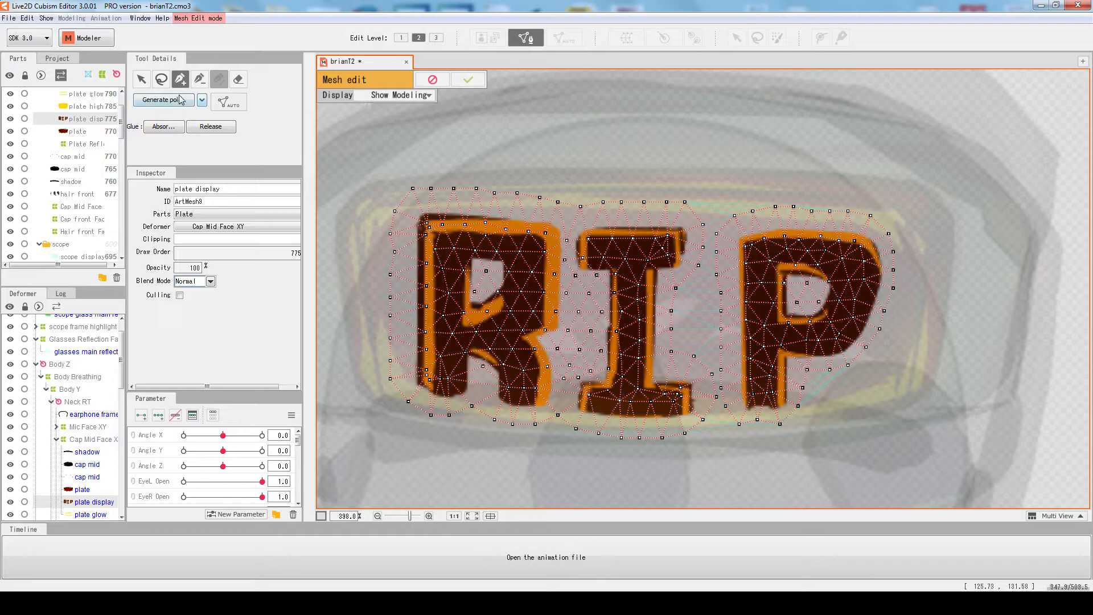
Step: Box-select vertices along the plate display mesh's top edge and drag them into new positions
{"action": "left_click", "coordinate": [199, 79]}
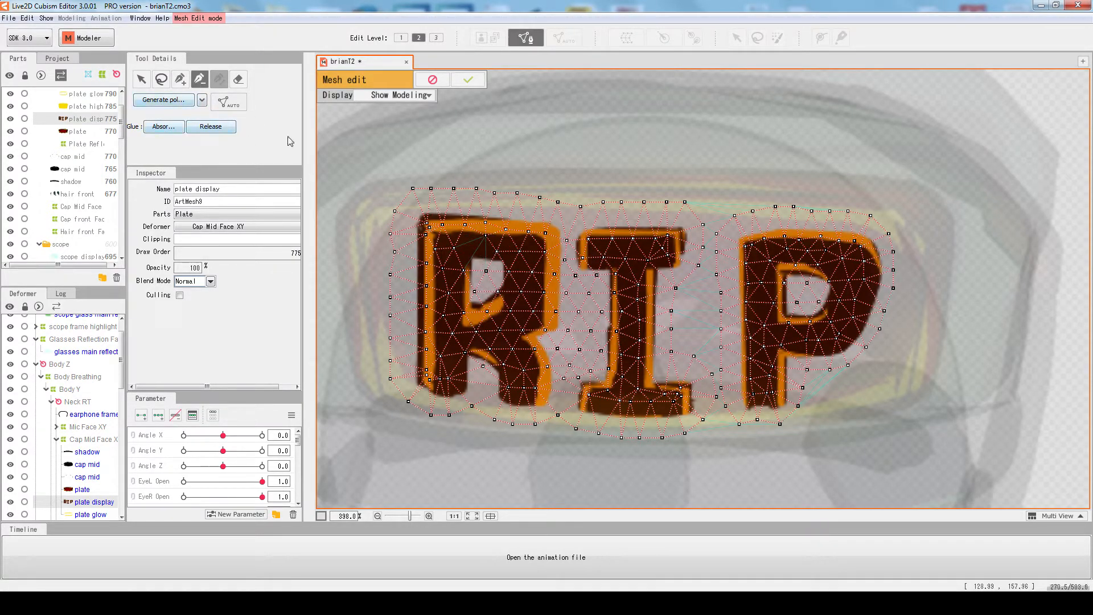
{"action": "left_click_drag", "start_coordinate": [464, 224], "coordinate": [486, 279]}
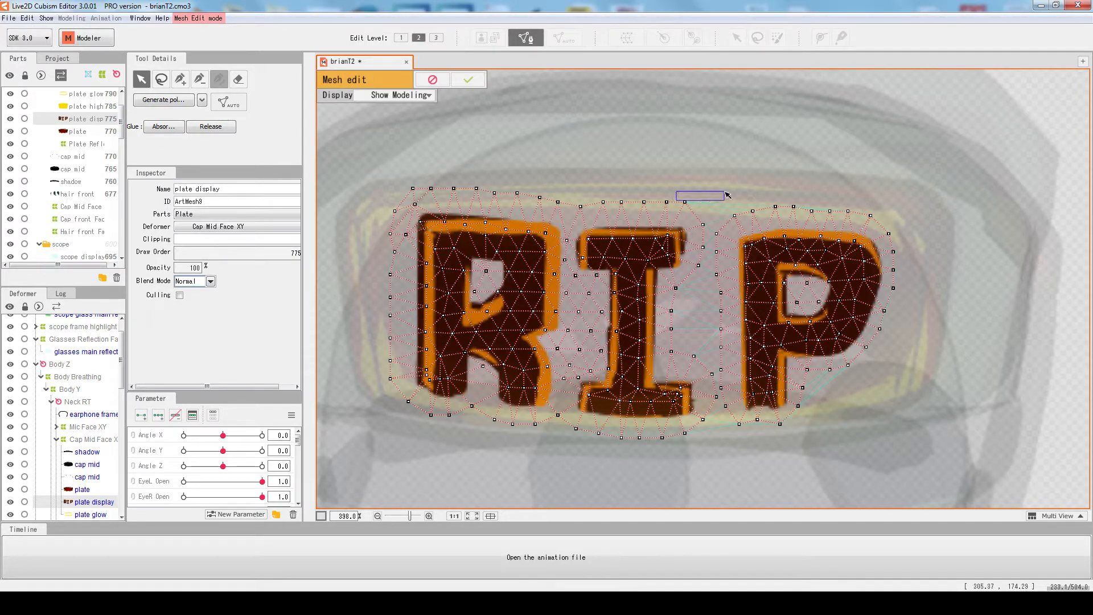
{"action": "left_click_drag", "start_coordinate": [699, 195], "coordinate": [780, 158]}
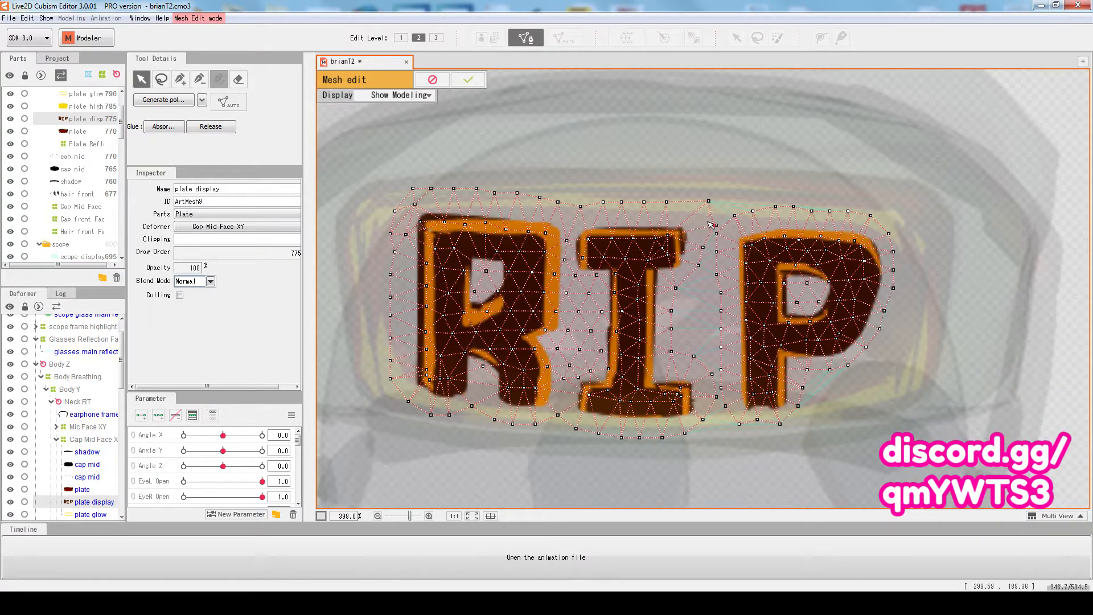
{"action": "left_click_drag", "start_coordinate": [708, 204], "coordinate": [807, 129]}
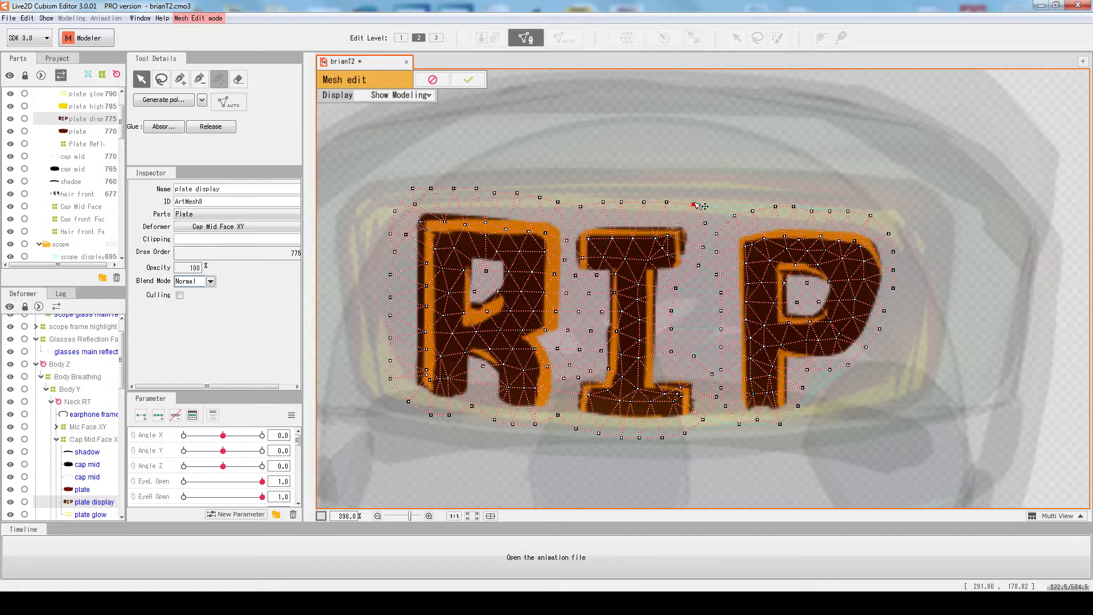
{"action": "mouse_move", "coordinate": [695, 202]}
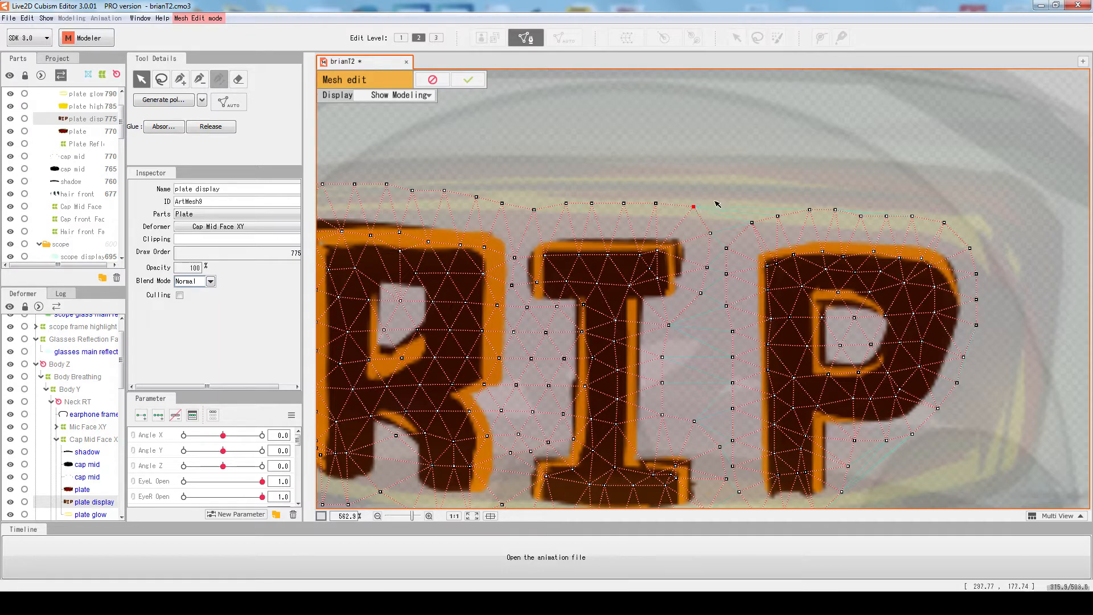
{"action": "mouse_move", "coordinate": [647, 190]}
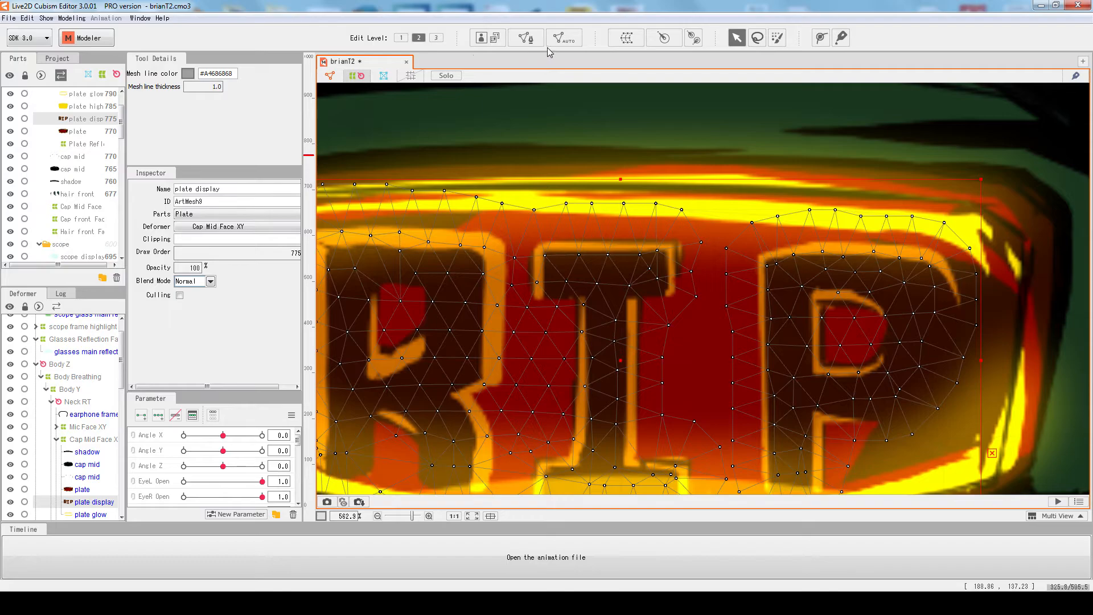
Step: Re-mesh the plate display with Deformation (Little), then Deformation (Heavy) to hug the RIP letters
{"action": "left_click", "coordinate": [562, 37]}
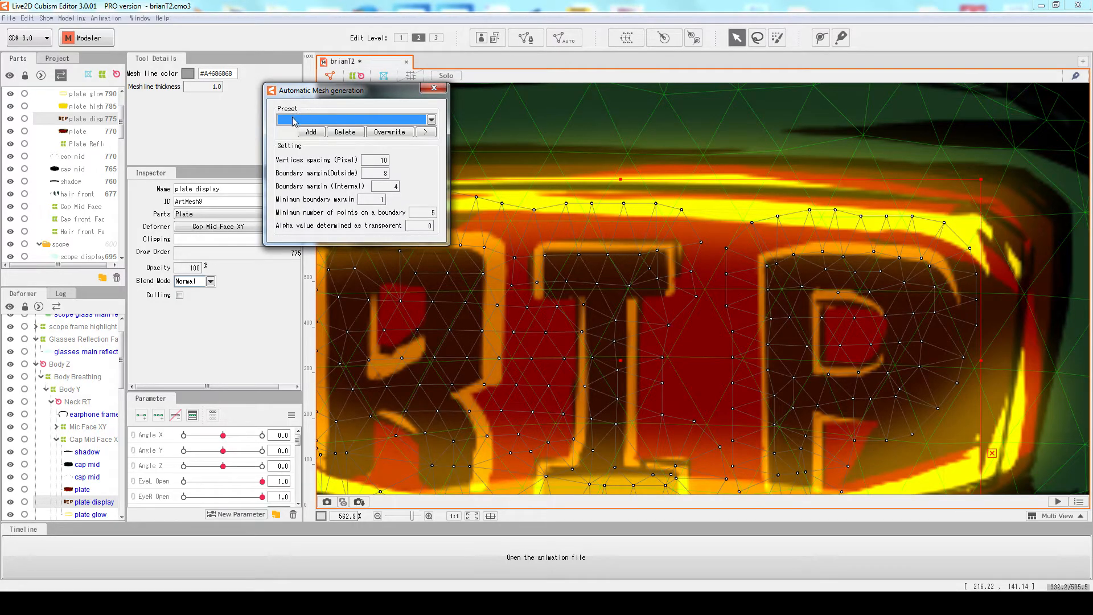
{"action": "left_click", "coordinate": [430, 119]}
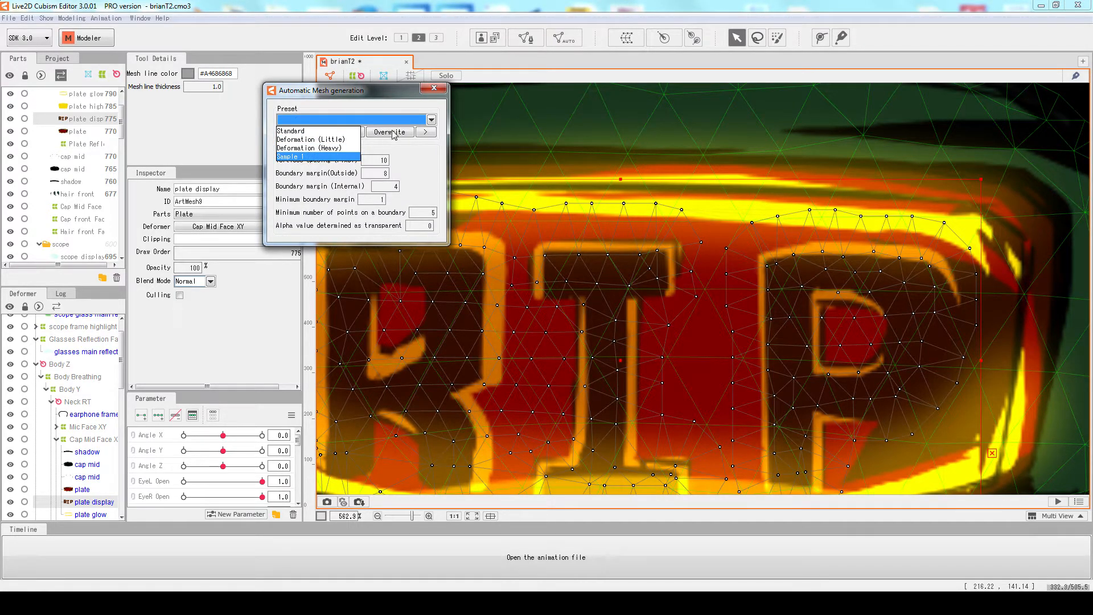
{"action": "left_click", "coordinate": [311, 146]}
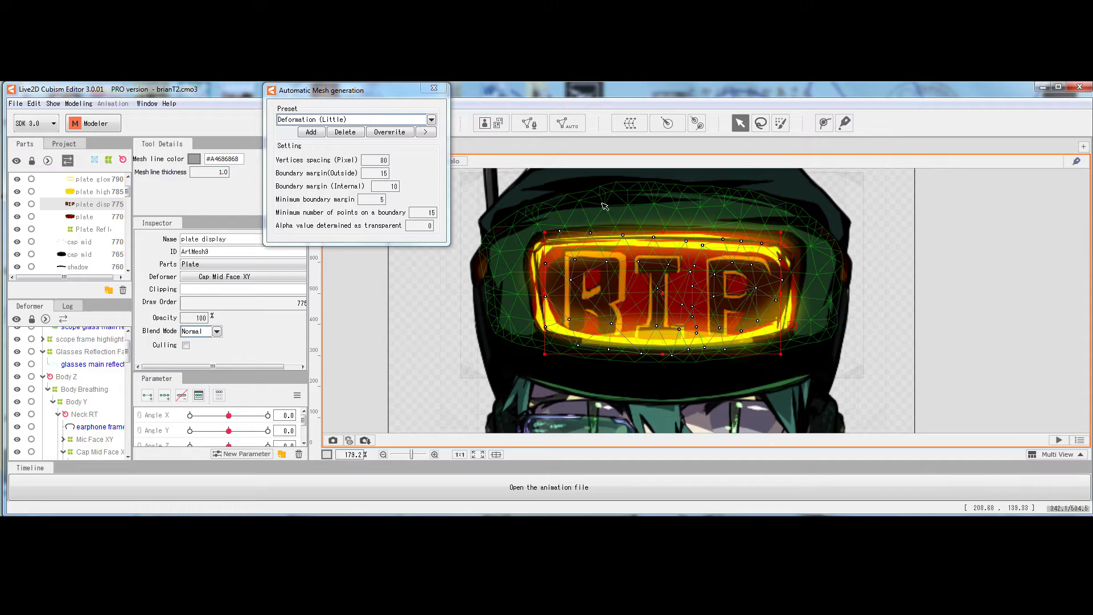
{"action": "mouse_move", "coordinate": [591, 173]}
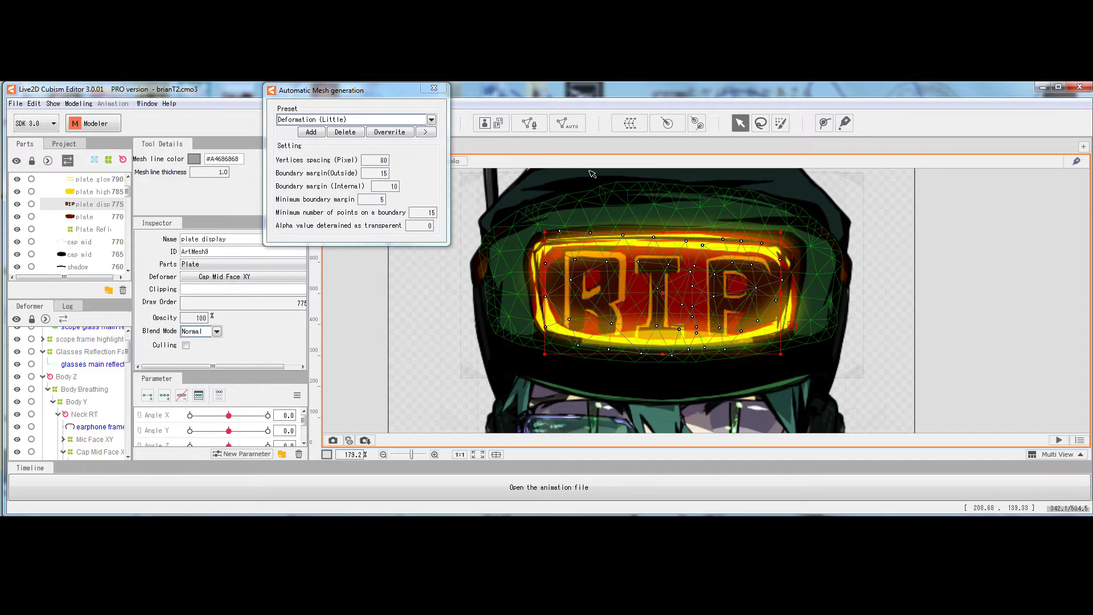
{"action": "left_click", "coordinate": [345, 131]}
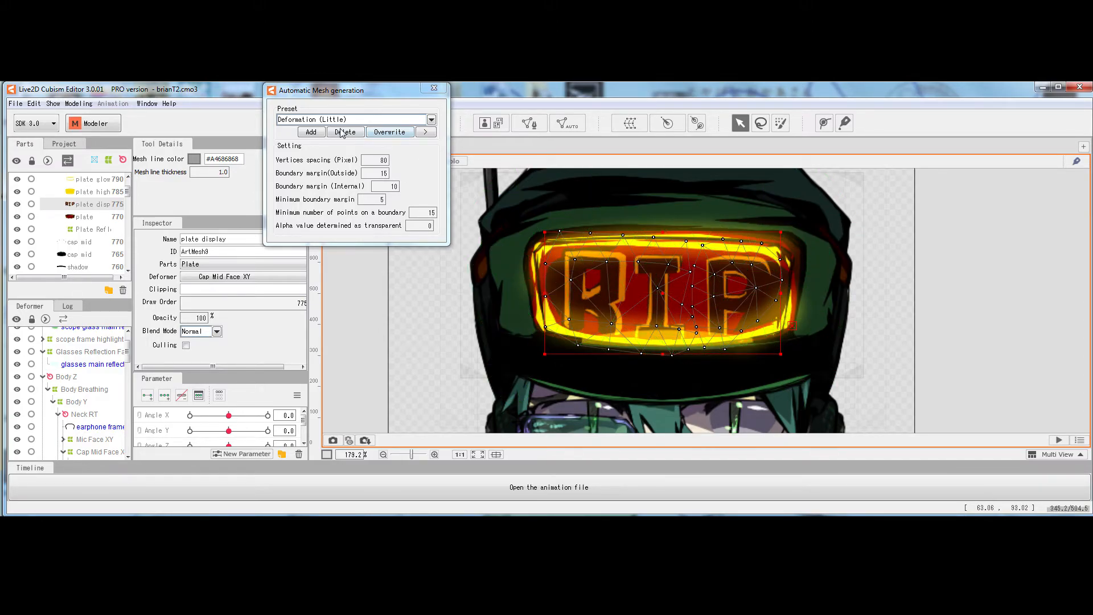
{"action": "left_click", "coordinate": [355, 118]}
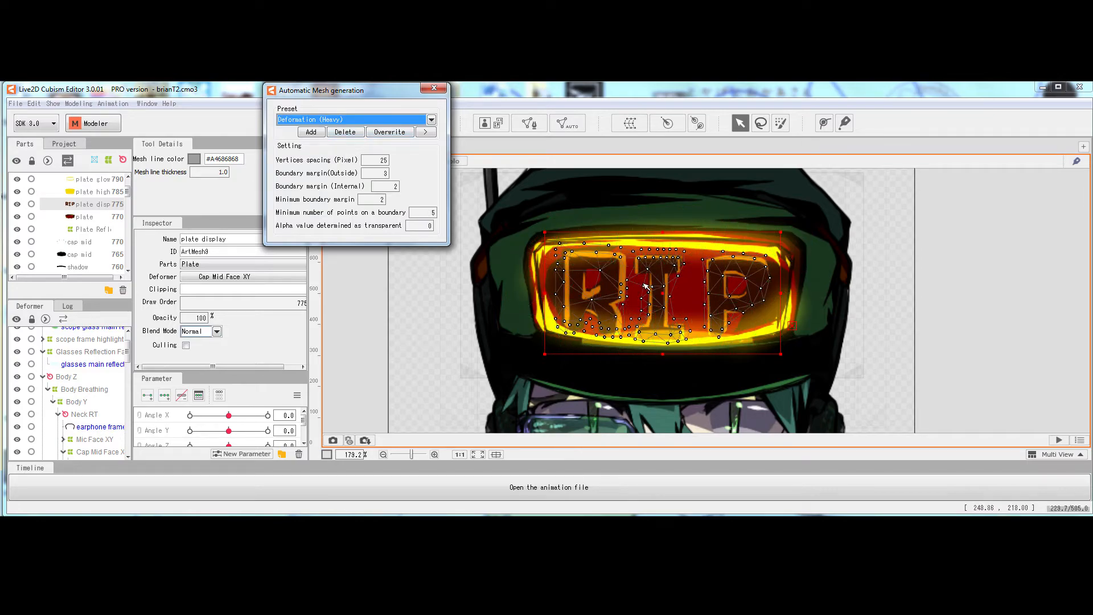